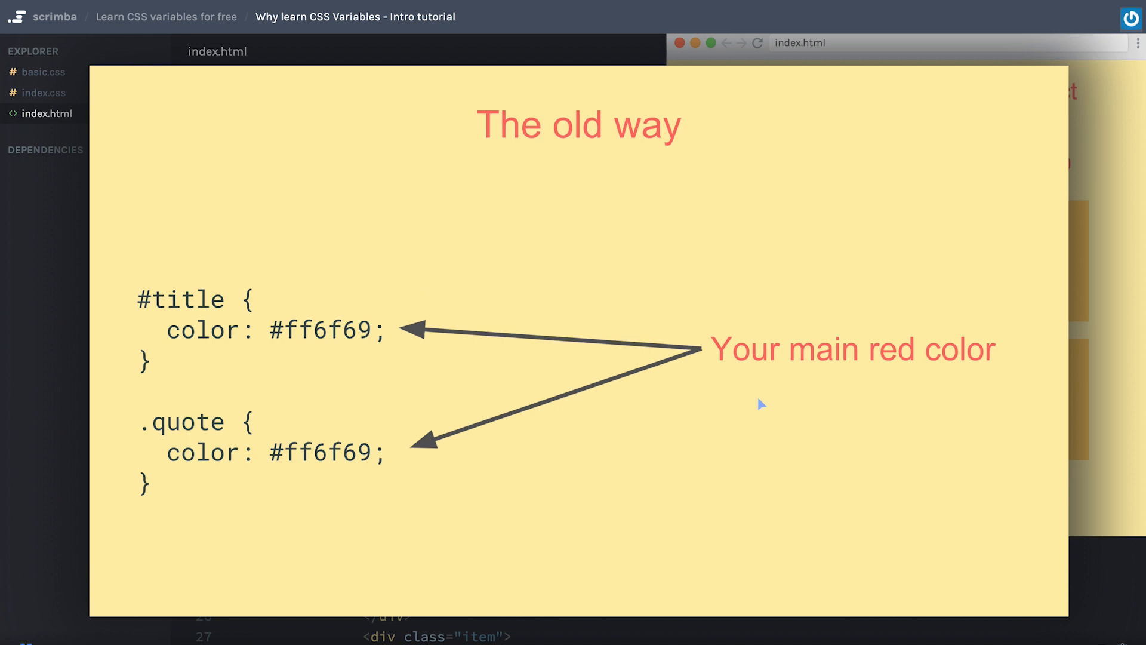
mouse_move(288, 292)
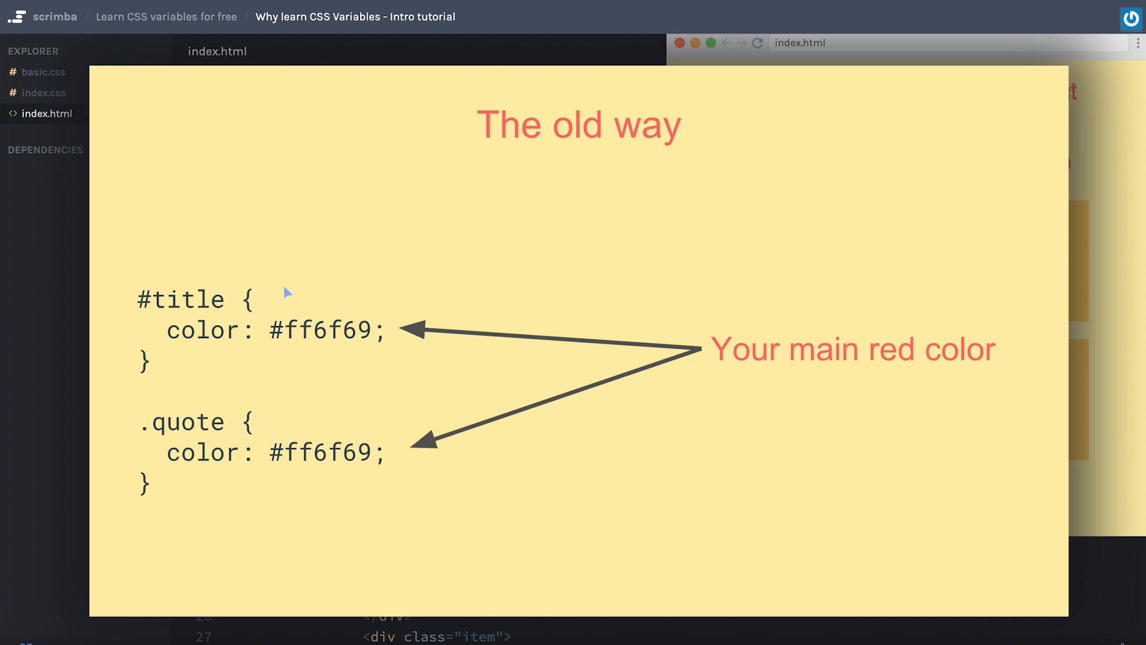
mouse_move(296, 331)
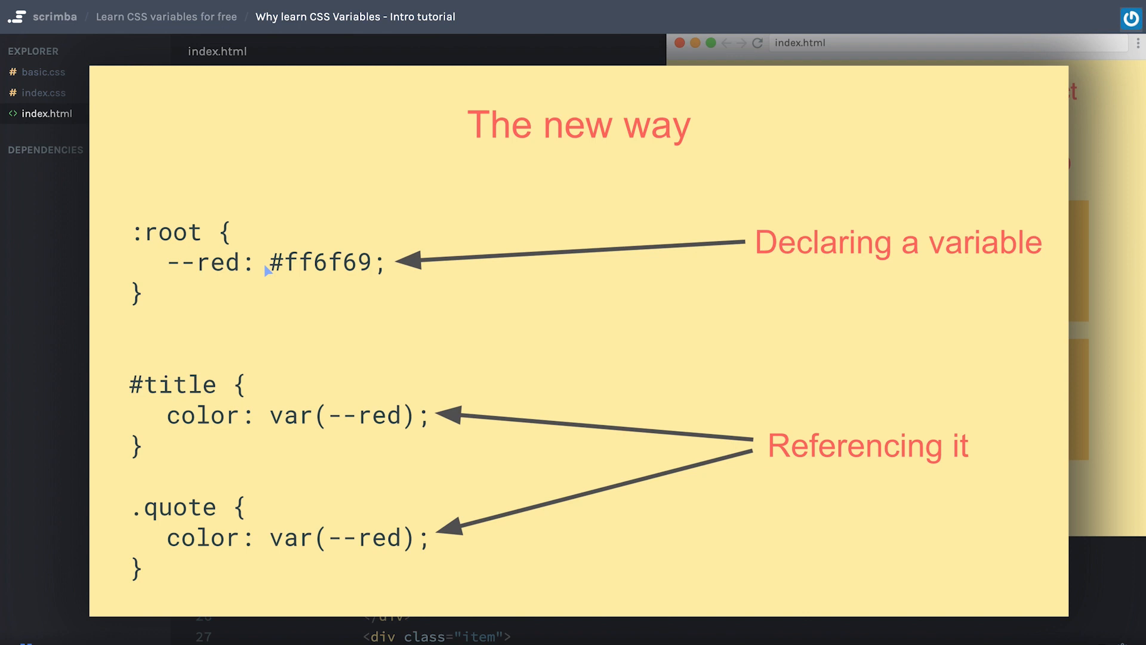
mouse_move(411, 546)
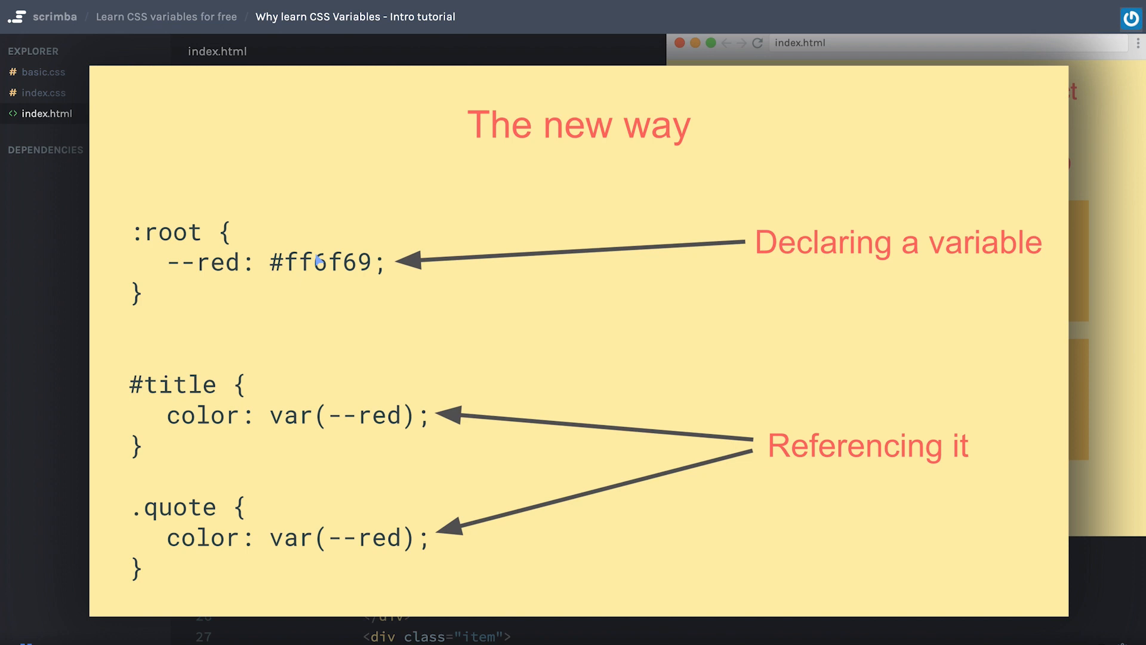
mouse_move(363, 417)
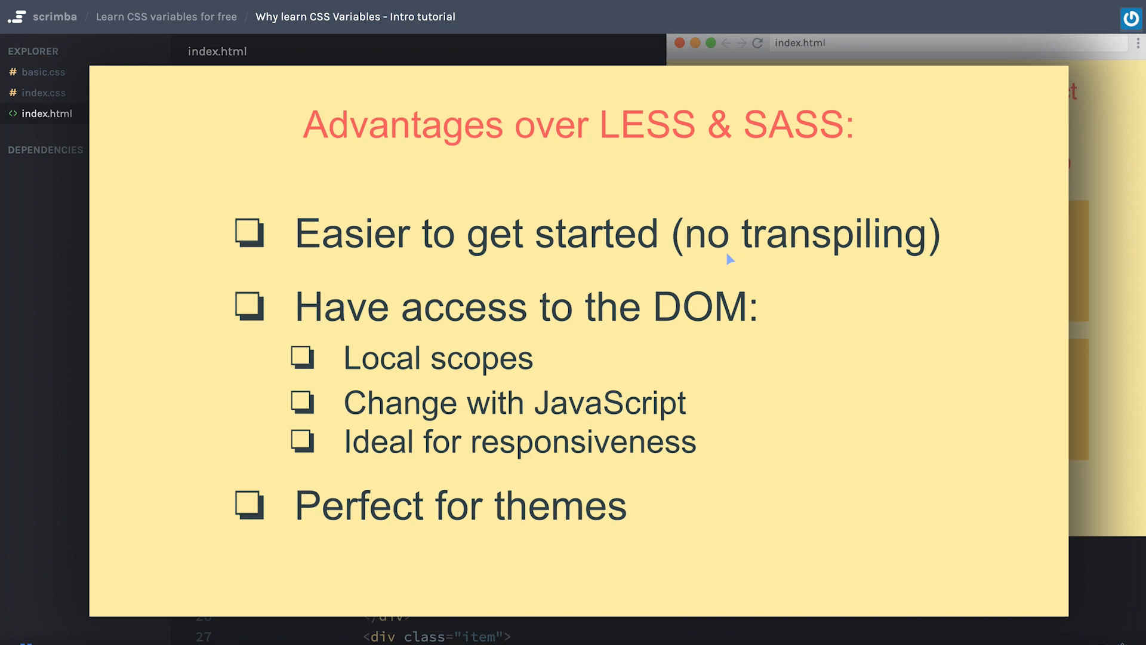
mouse_move(410, 415)
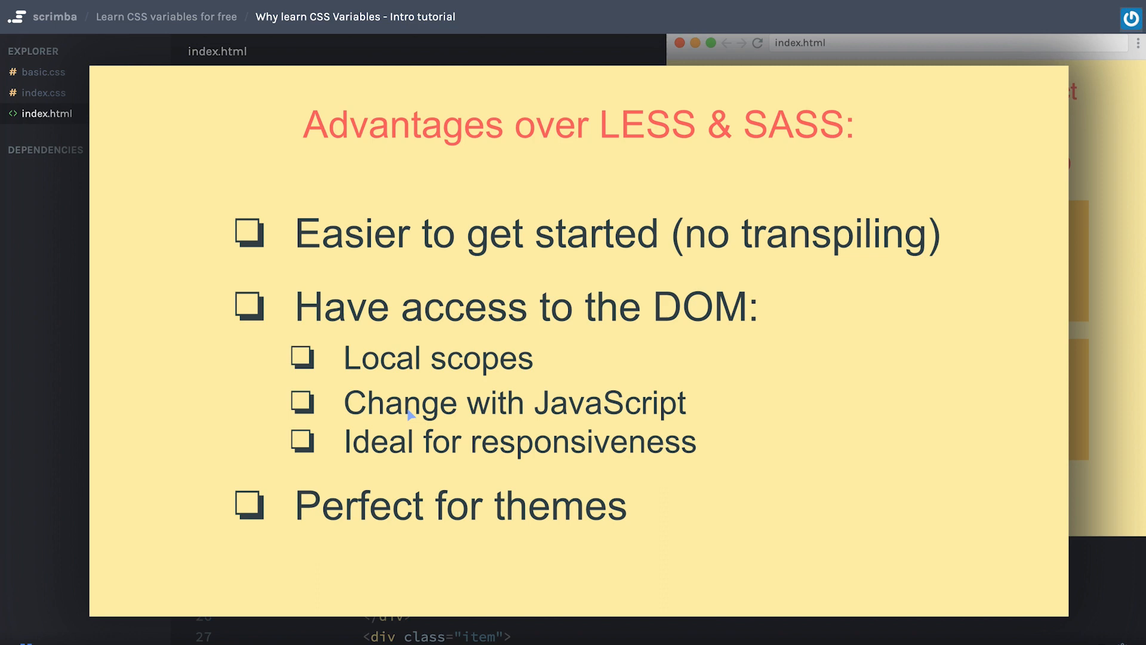
mouse_move(638, 413)
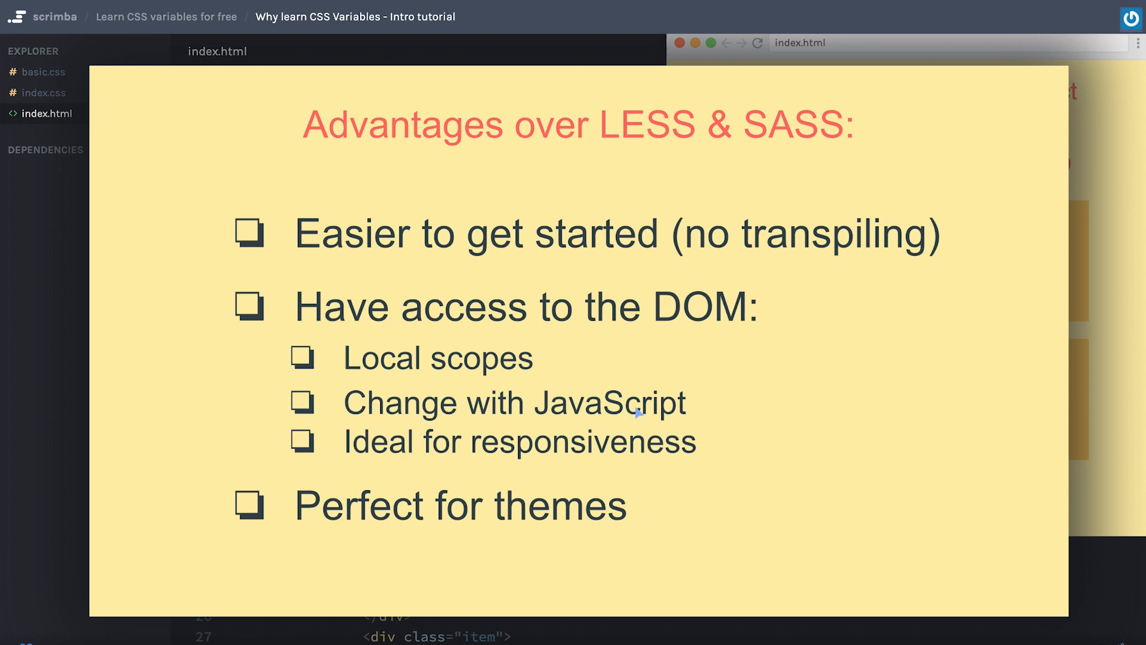
mouse_move(657, 462)
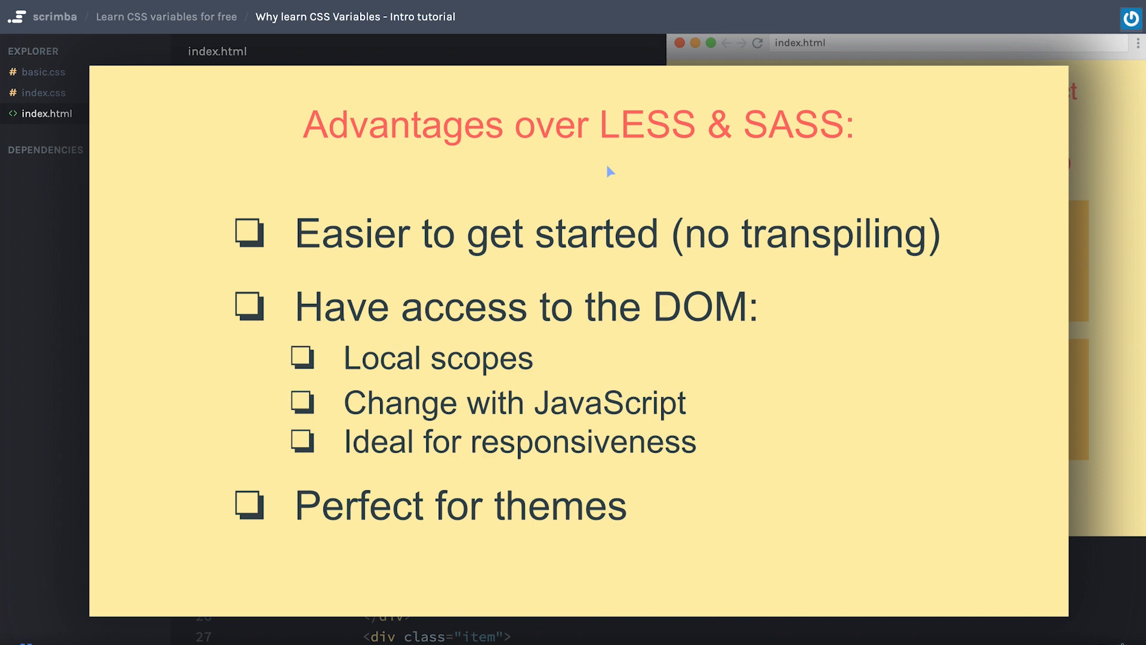
mouse_move(330, 533)
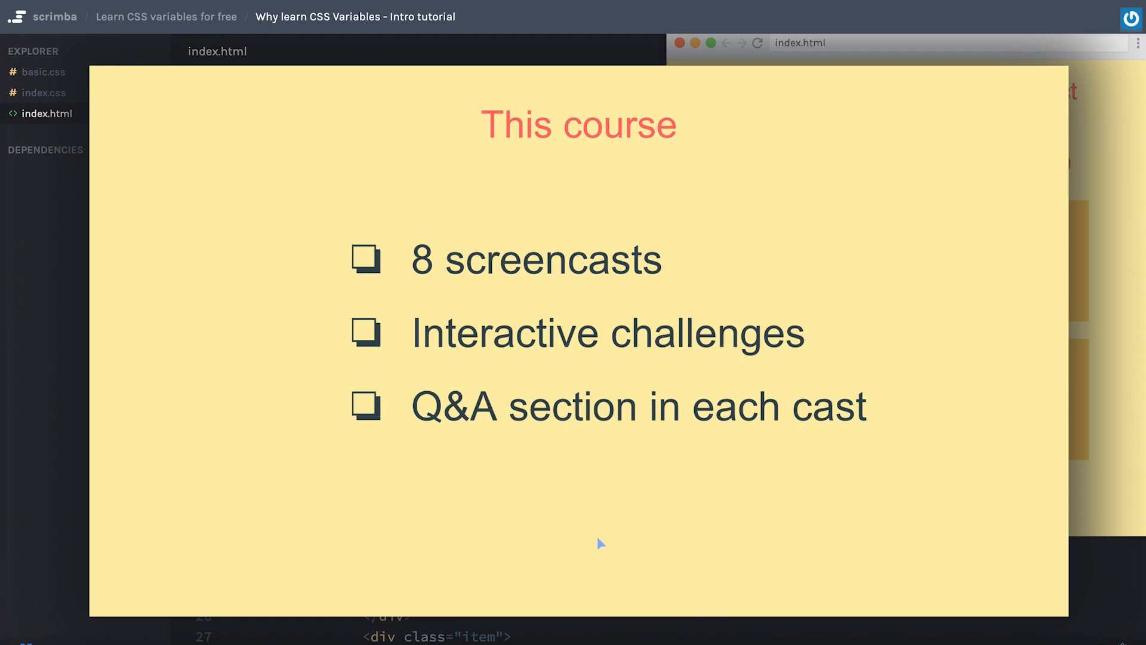
mouse_move(621, 279)
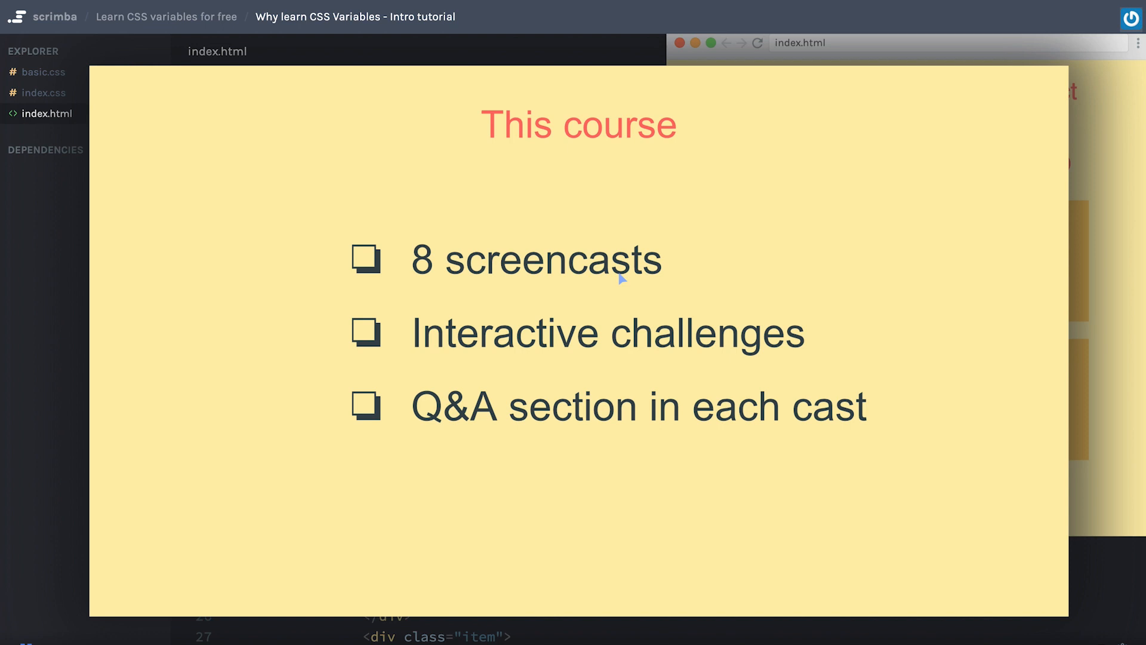
mouse_move(627, 279)
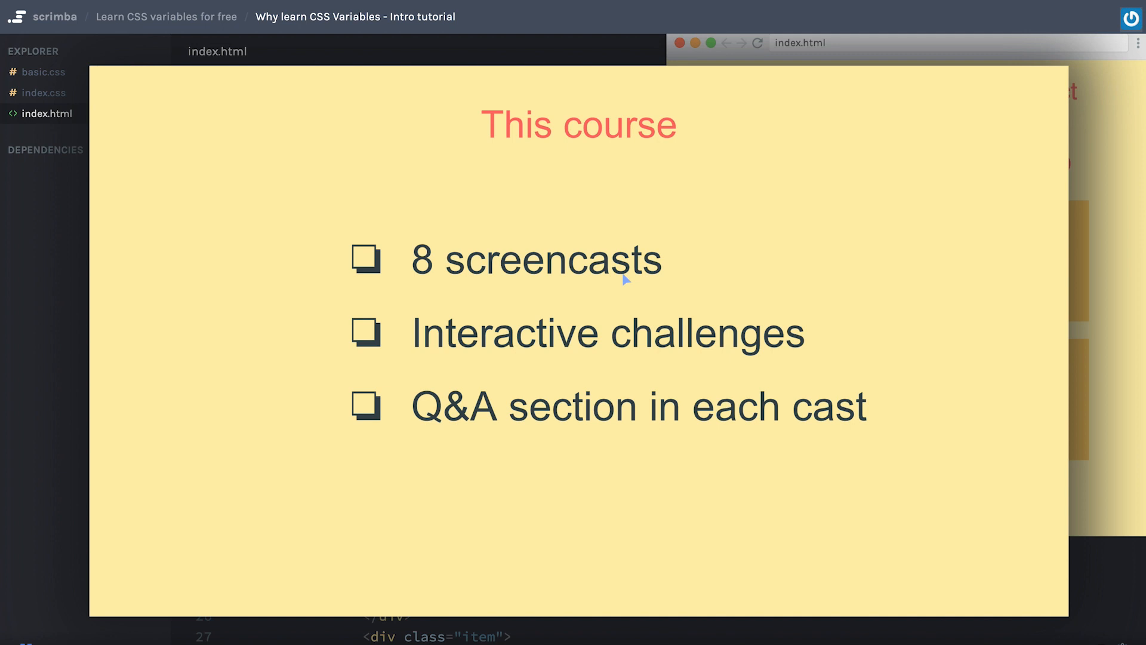
mouse_move(764, 352)
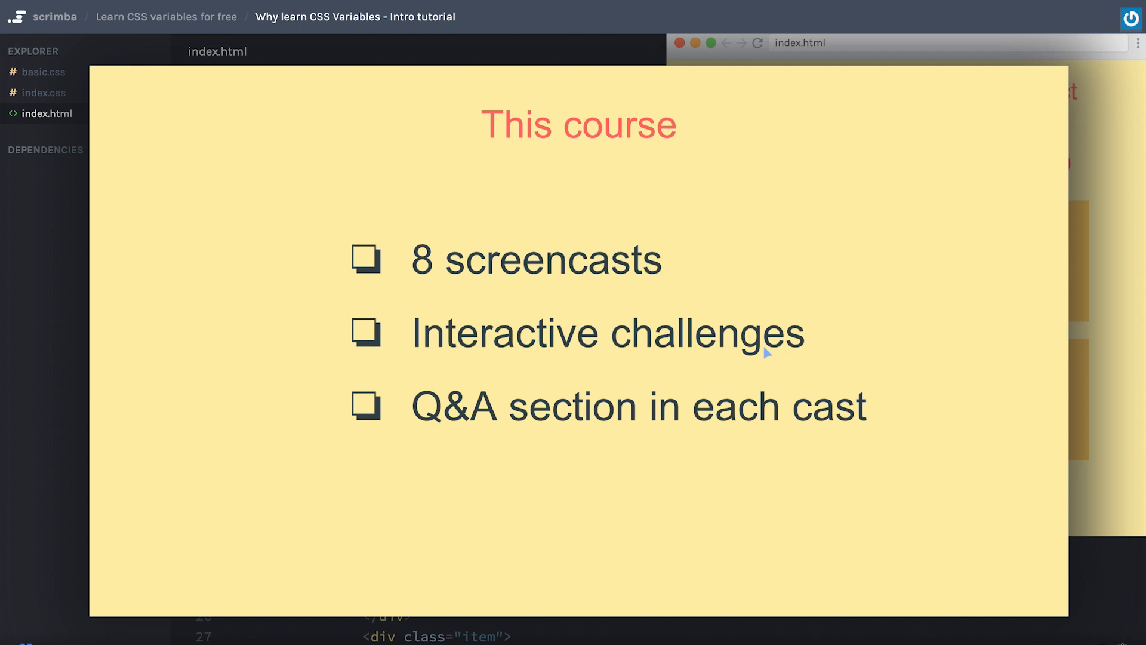
mouse_move(481, 428)
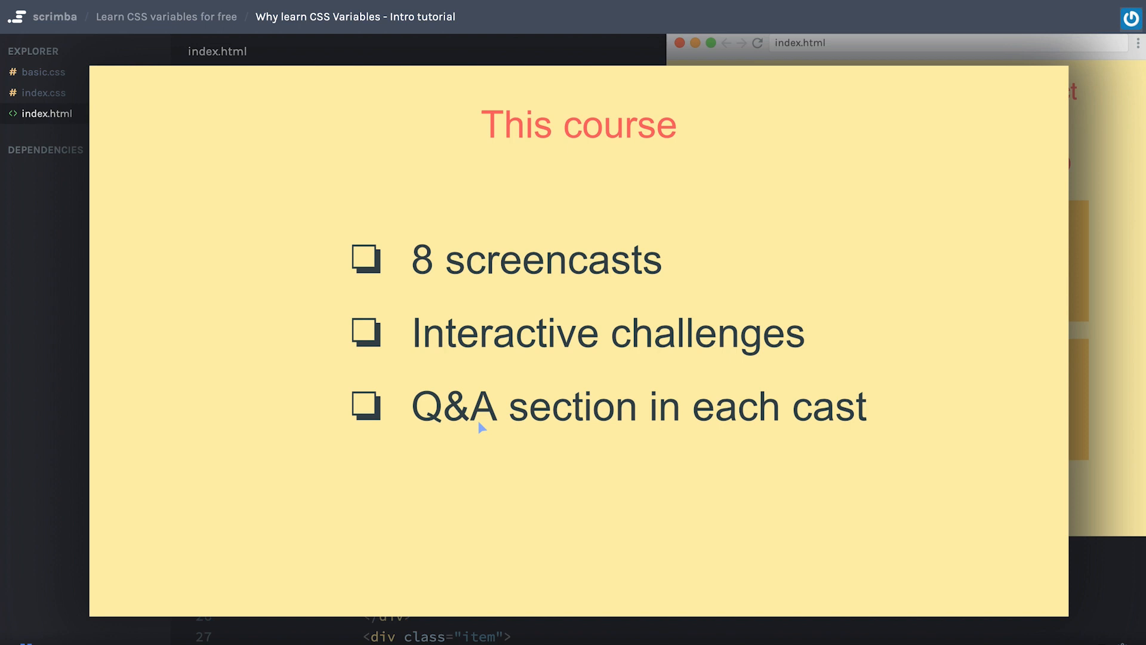
mouse_move(445, 431)
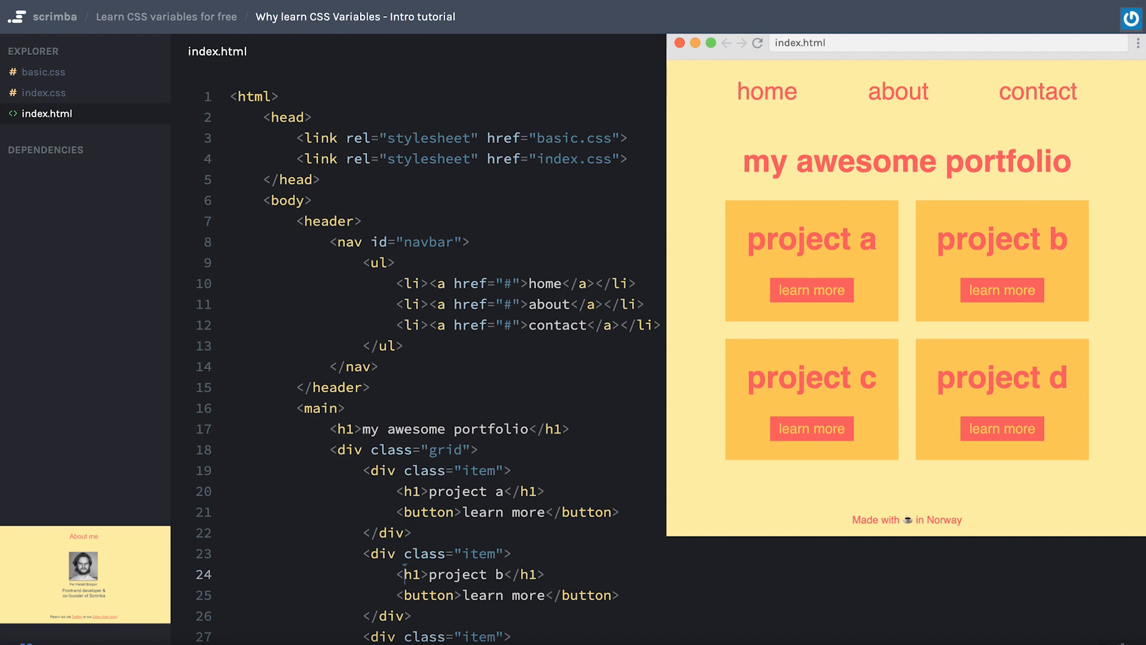
Switch from the slides to the portfolio project's index.css beside the live preview.
click(45, 93)
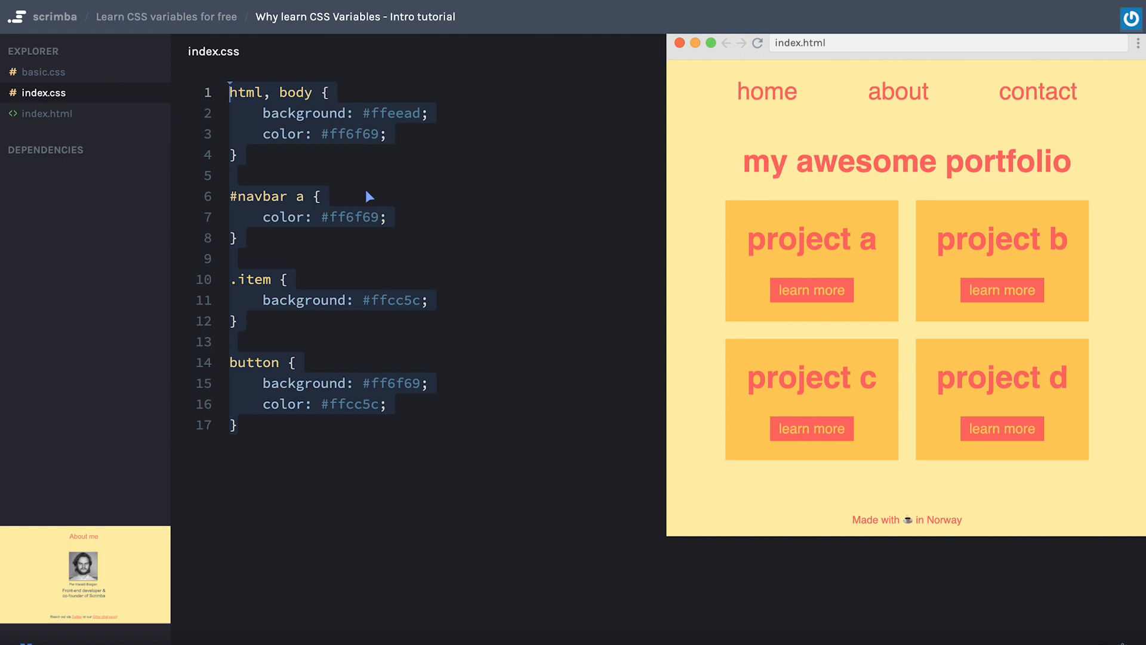